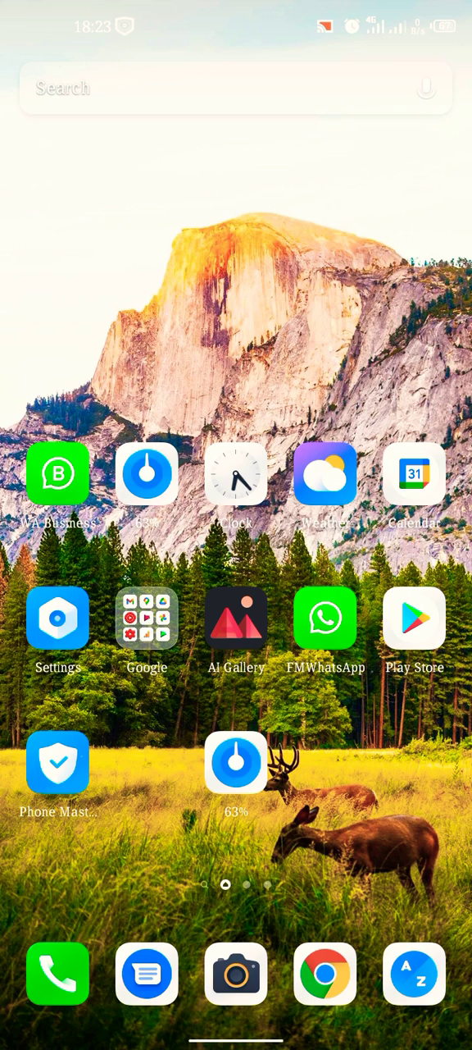
- Page left to the last home screen page, showing Sketchware, AIDE and Netflix
scroll(down, 3)
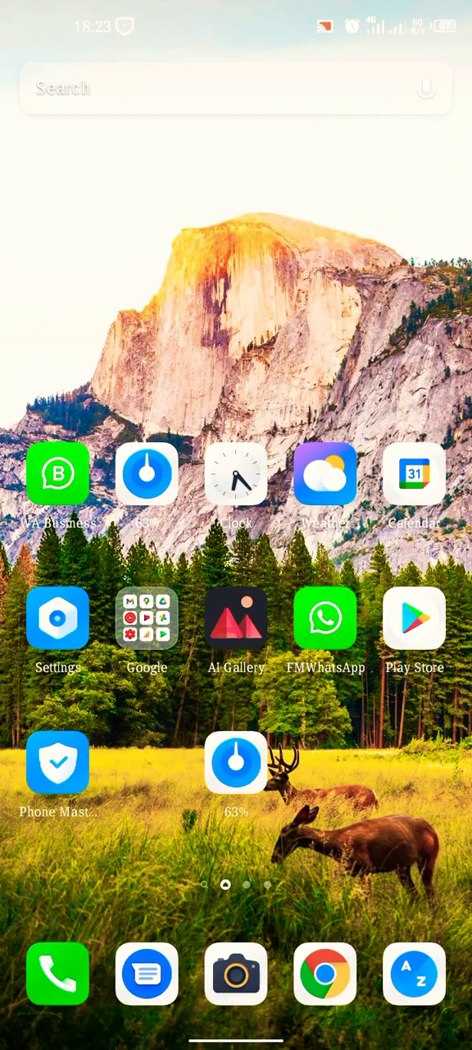
scroll(left, 3)
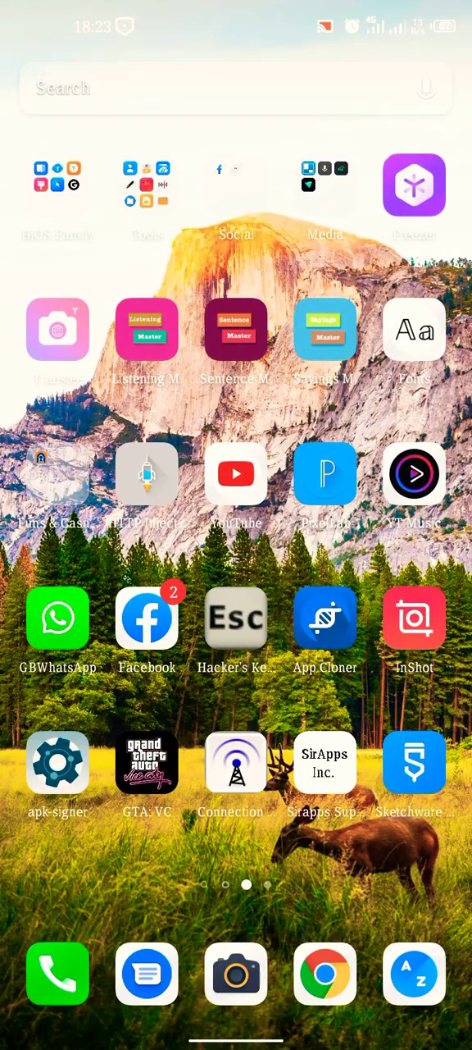
scroll(left, 3)
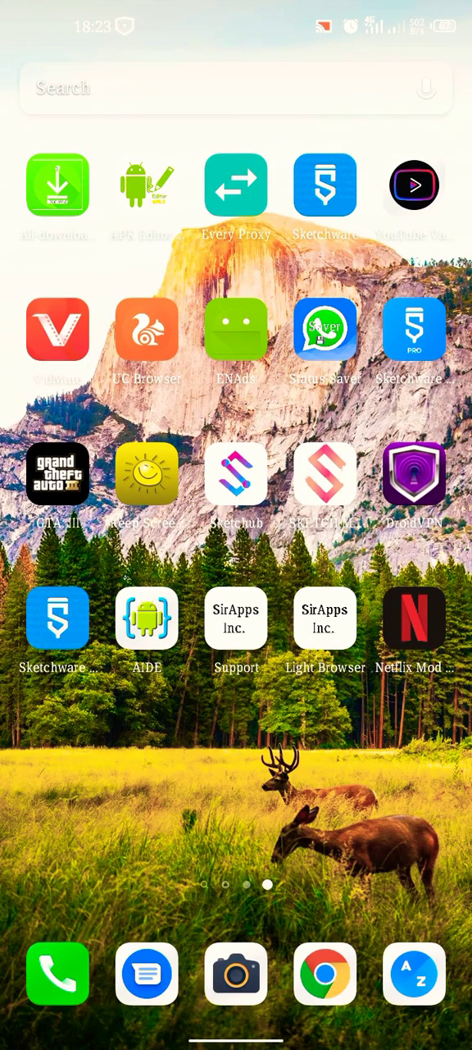
click(414, 474)
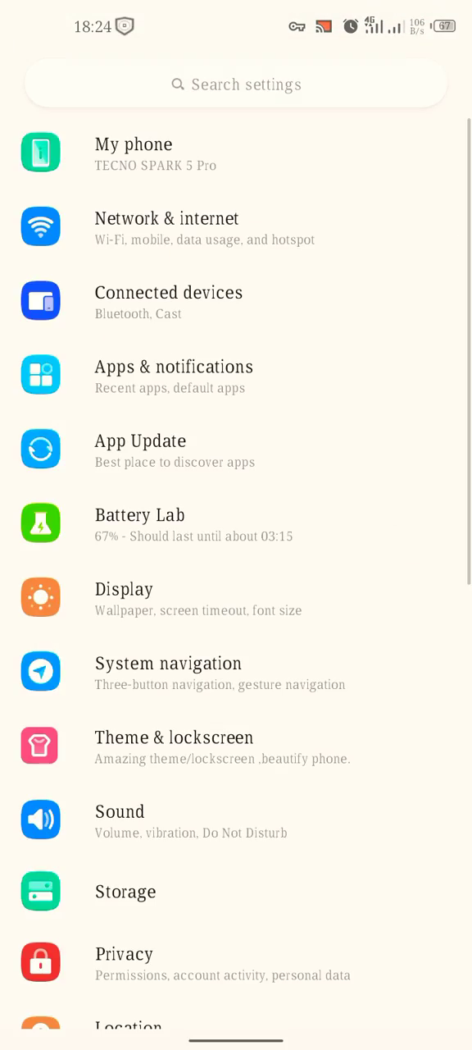
- View Network & internet, which lists DroidVPN as the VPN, and its Data usage details
click(166, 227)
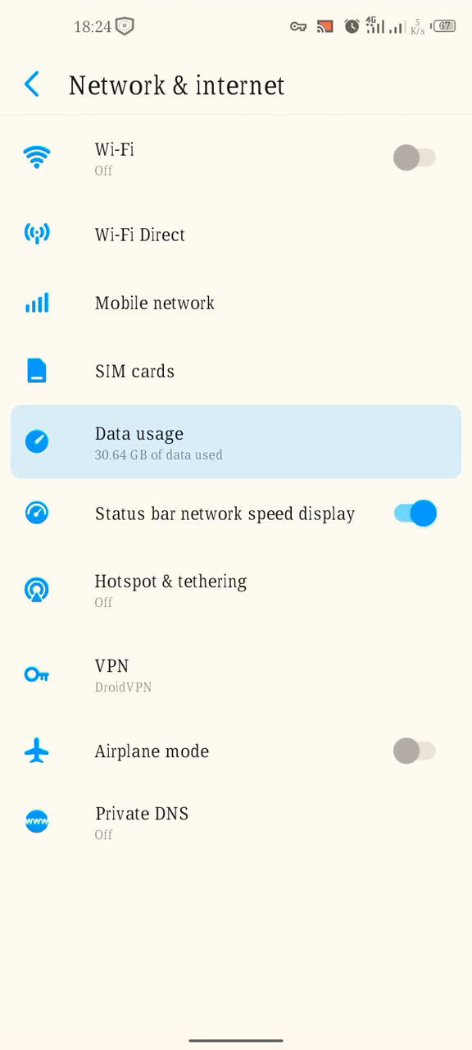
click(139, 444)
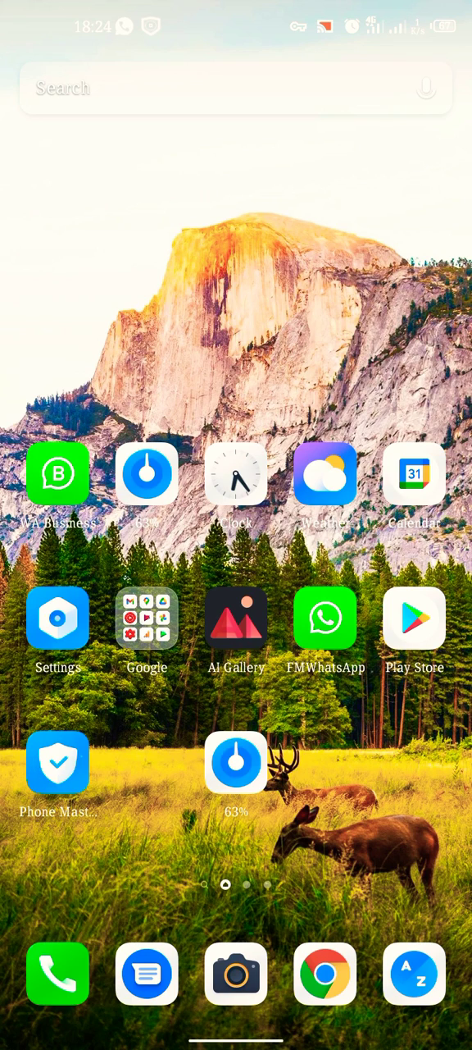
- Launch YouTube and rerun the 'sirapps' search from search history
scroll(left, 3)
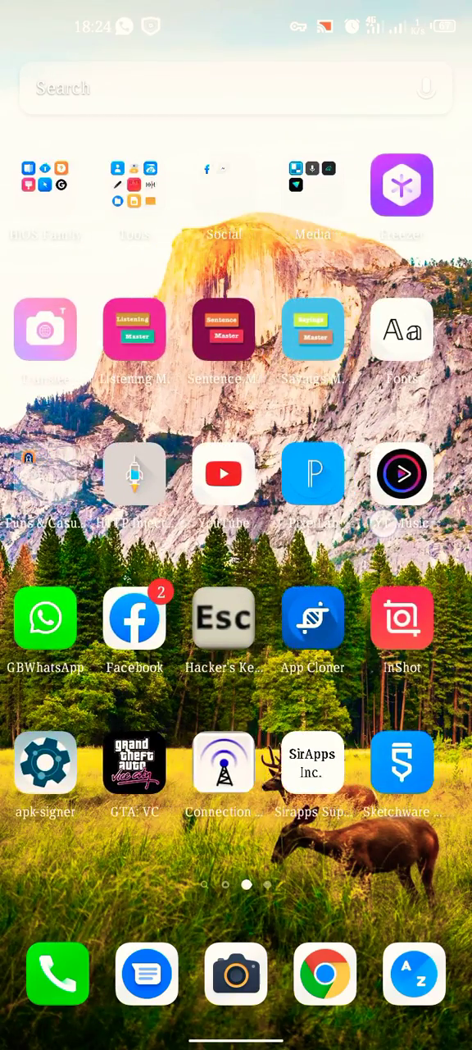
click(224, 474)
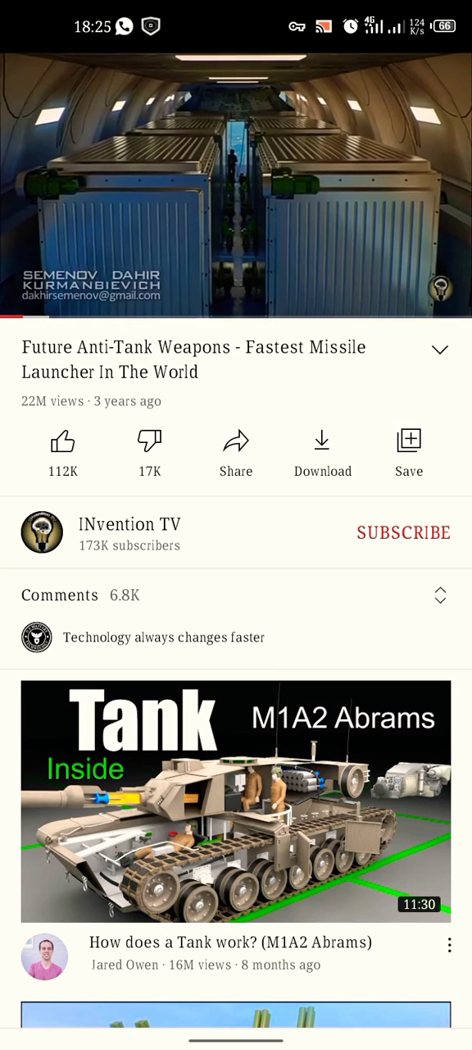
scroll(down, 3)
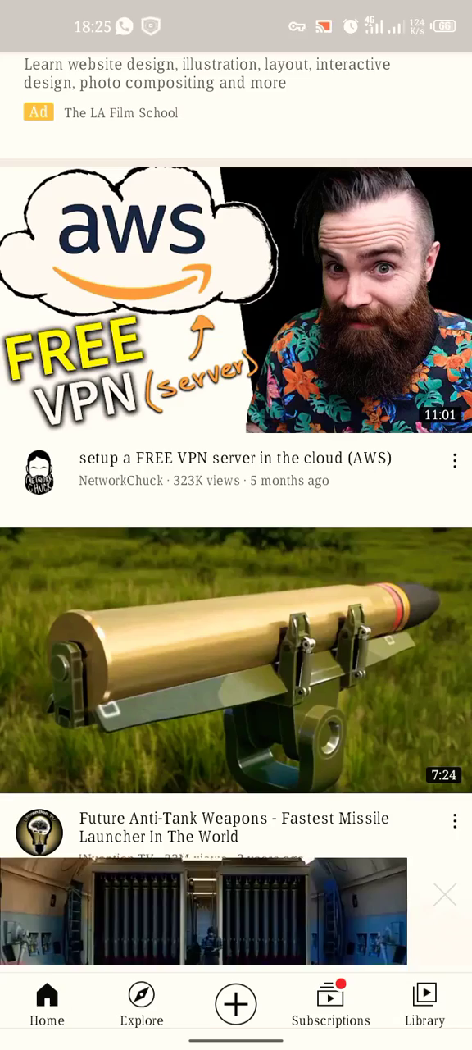
scroll(down, 3)
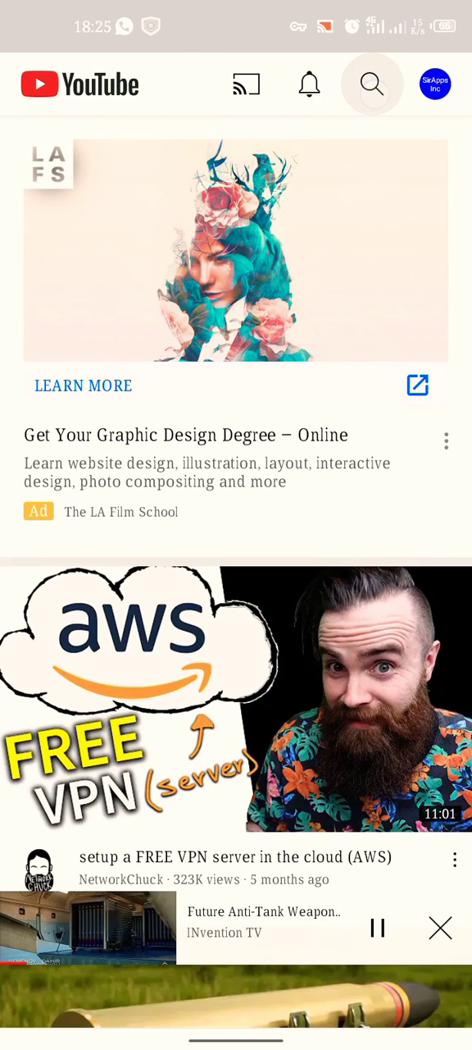
click(372, 83)
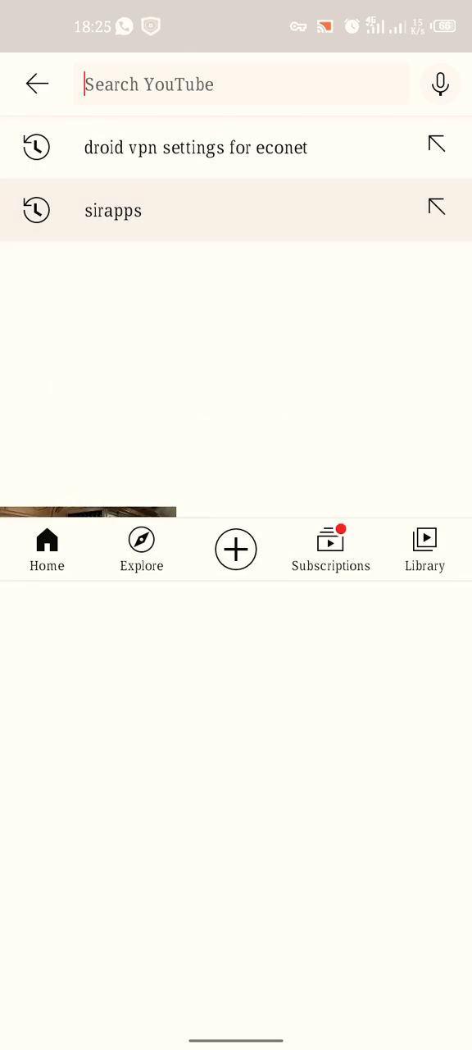
click(113, 210)
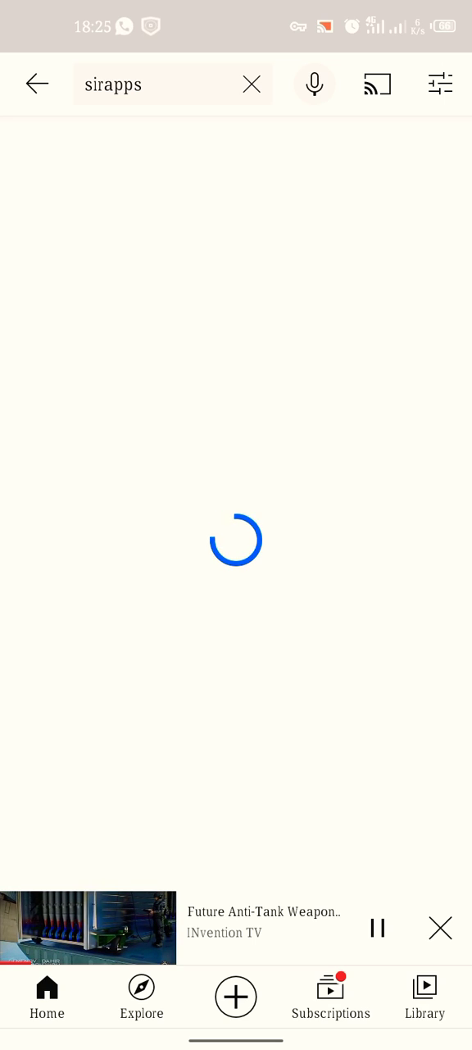